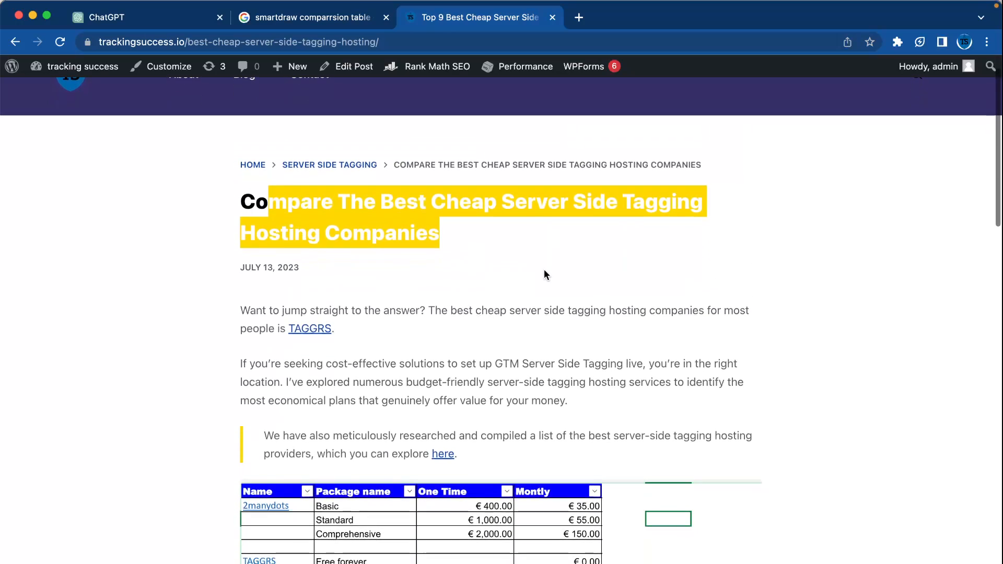
# Step: Reach SmartDraw's Feature Comparison Chart Software page from Google and start a new chart
pyautogui.scroll(-3)
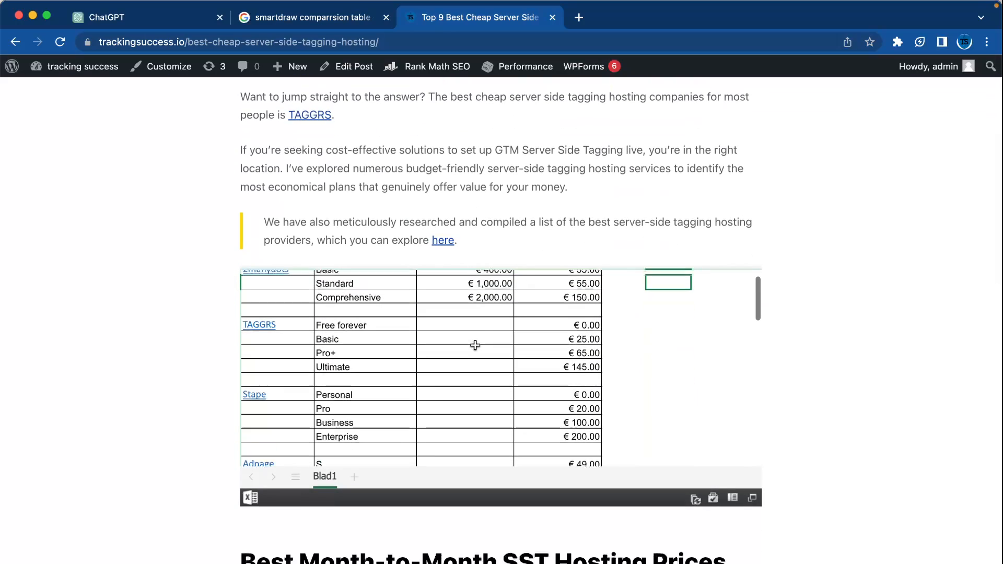
pyautogui.scroll(-3)
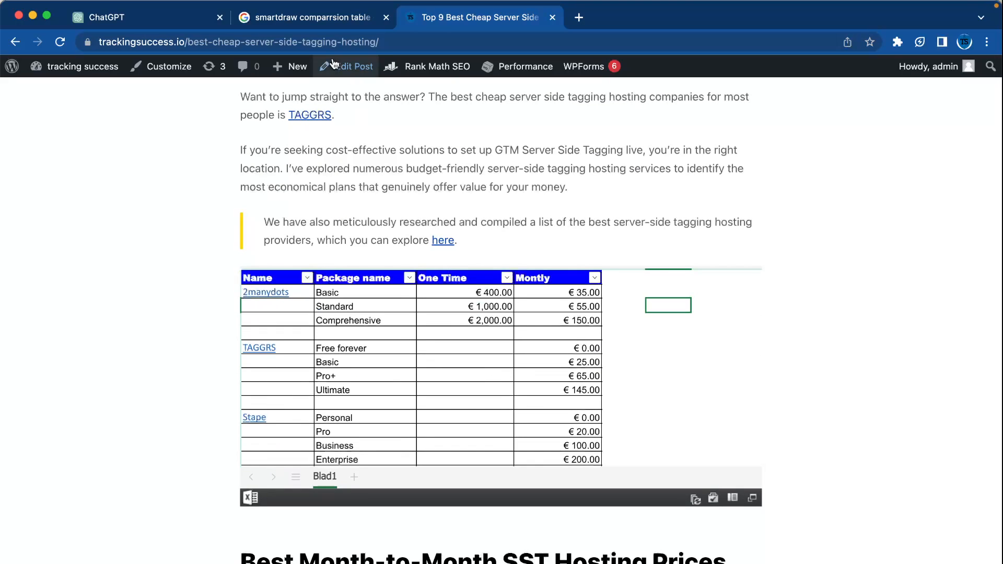
pyautogui.click(311, 17)
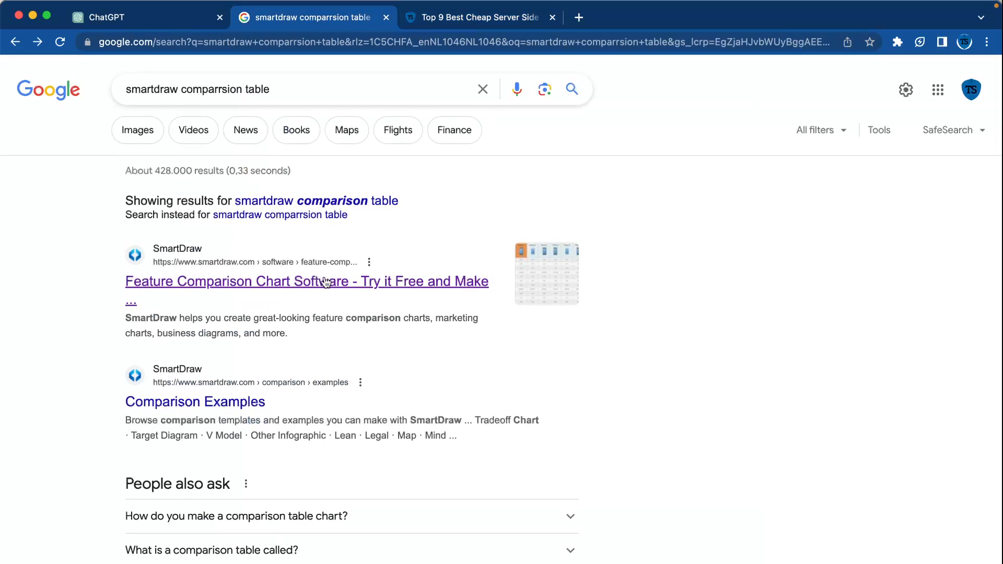
pyautogui.moveTo(349, 301)
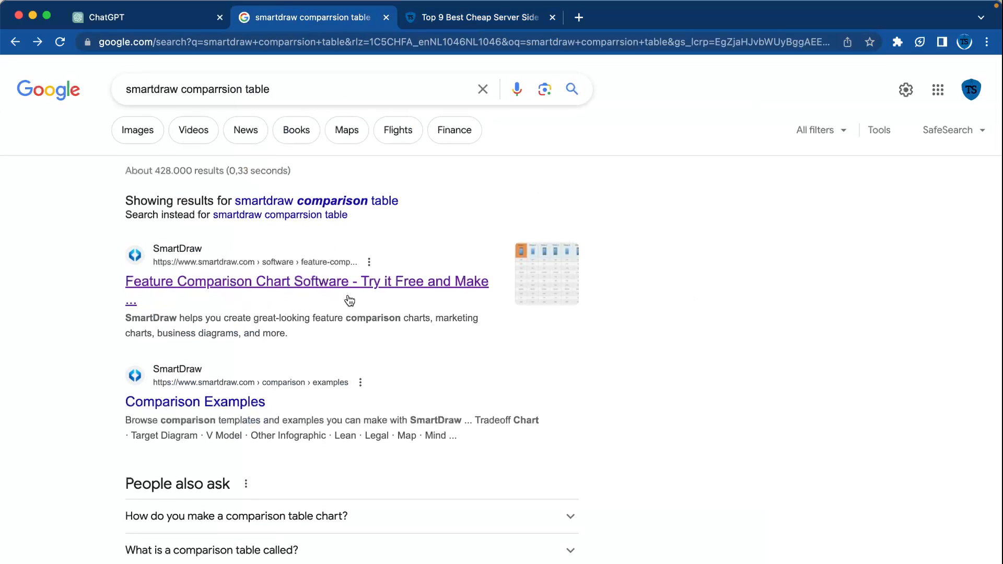
pyautogui.click(306, 281)
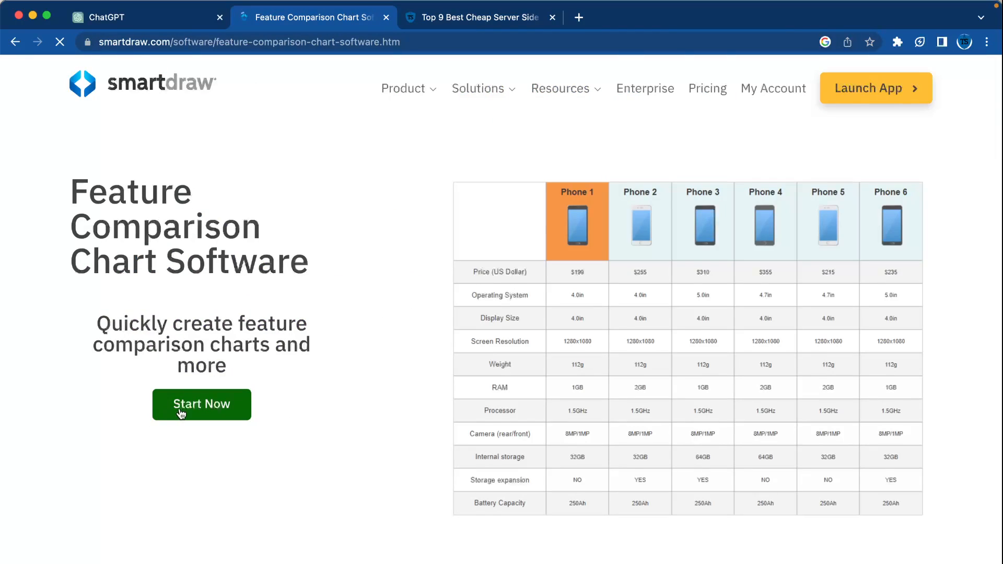
pyautogui.click(201, 405)
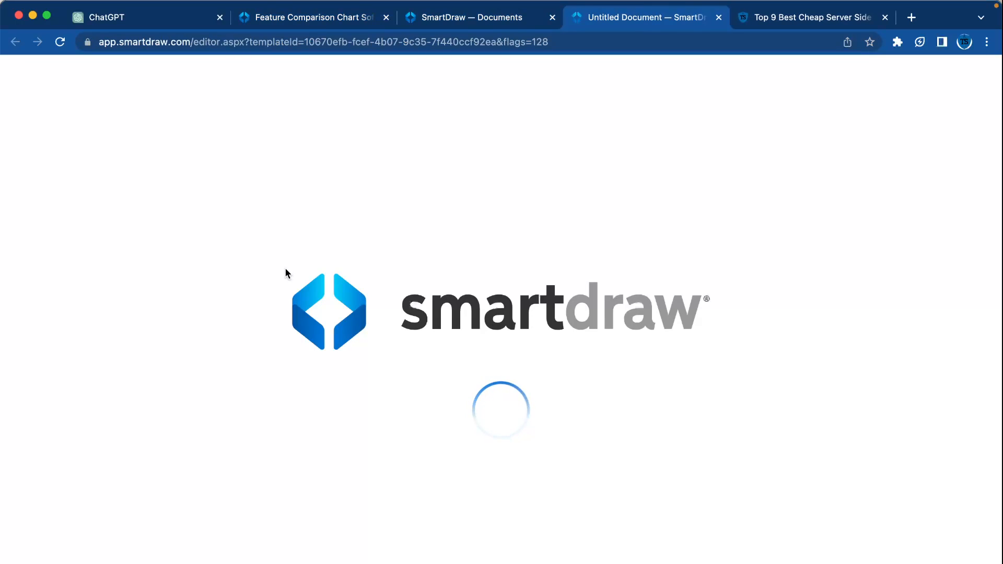
pyautogui.moveTo(576, 251)
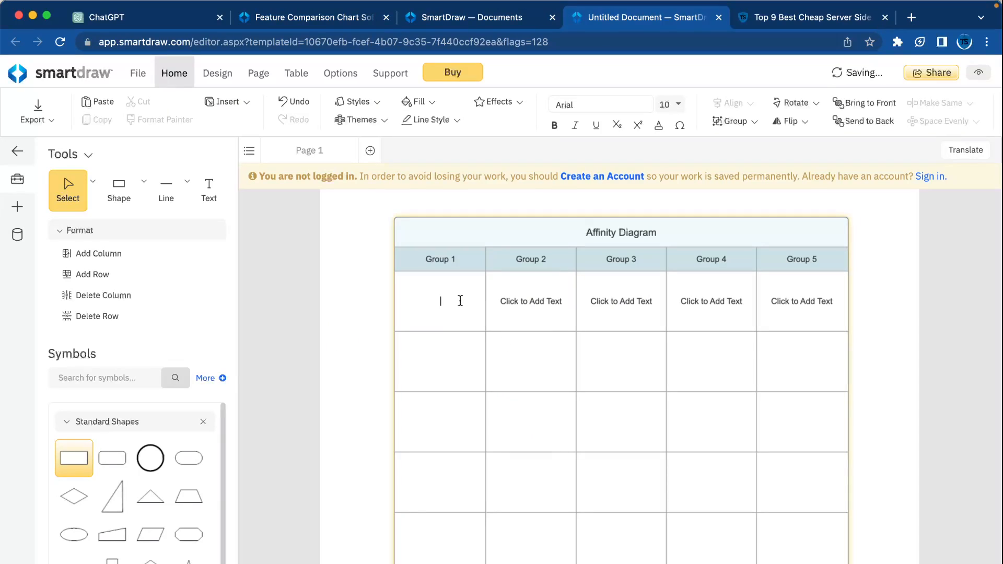
# Step: Type placeholder text in a cell, check the $9.95 monthly price via File > Buy, then go to ChatGPT
pyautogui.write('sadfas')
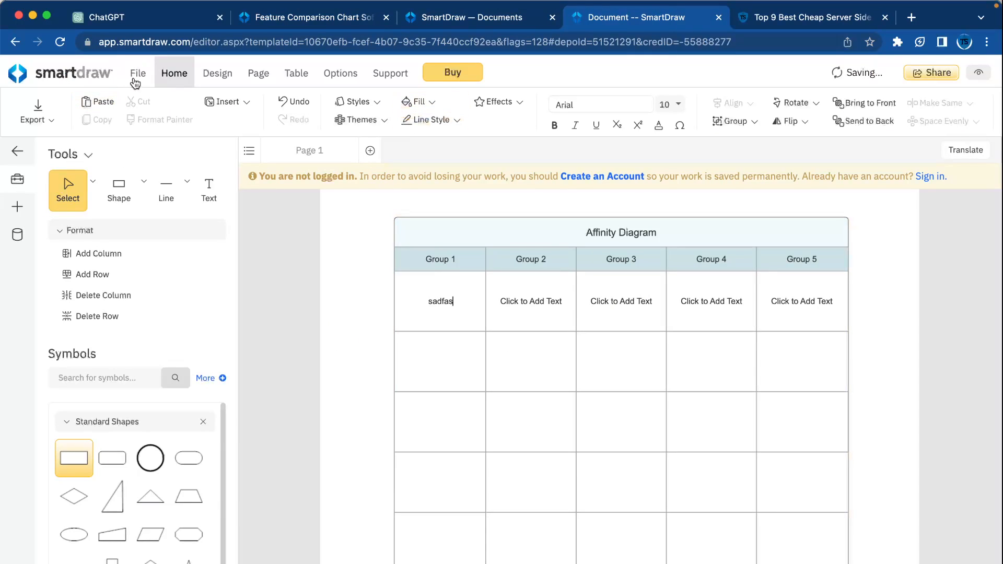
pyautogui.click(137, 72)
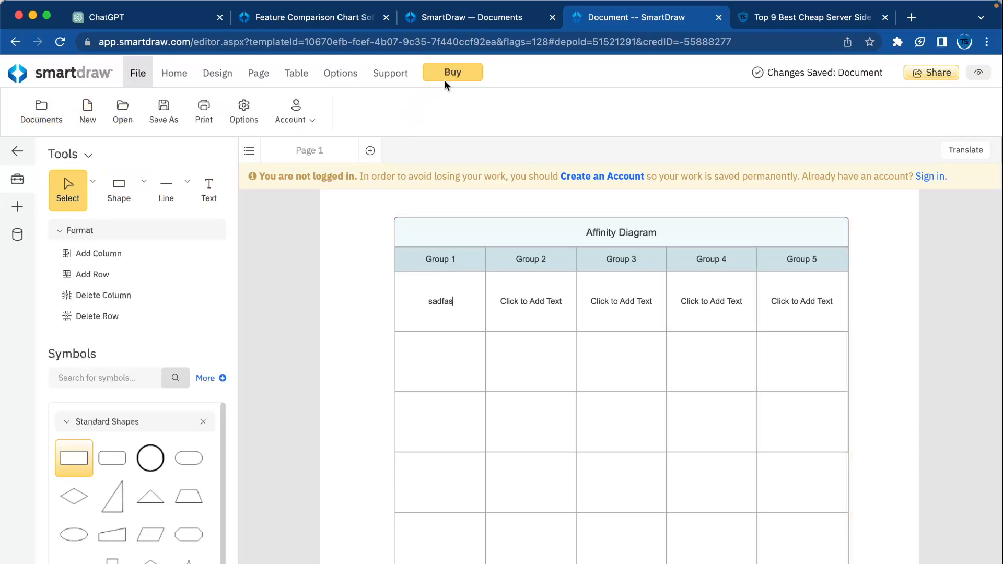
pyautogui.click(452, 72)
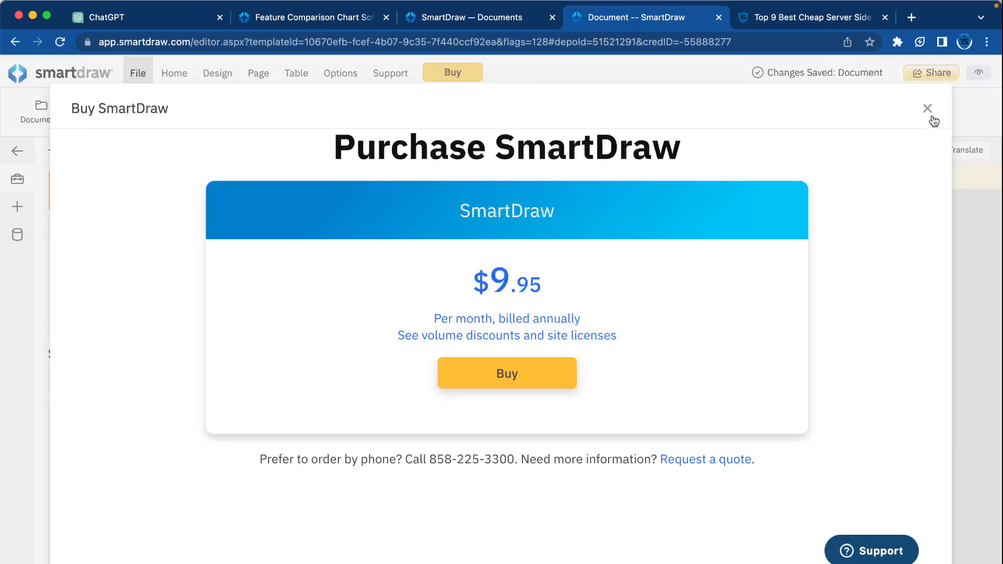
pyautogui.click(927, 108)
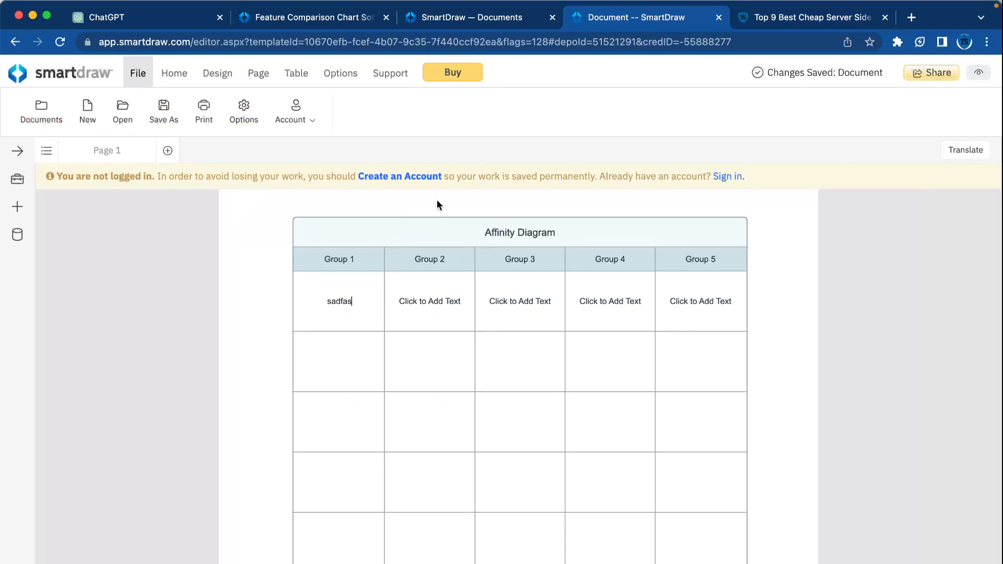
pyautogui.click(147, 18)
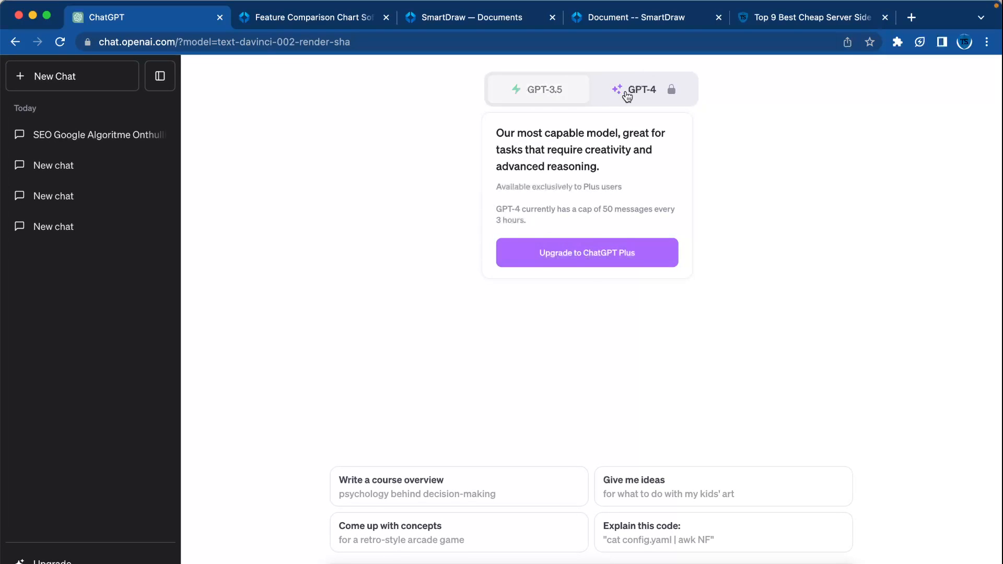
# Step: Dismiss the GPT-4 upgrade notice, staying on GPT-3.5, and return to the hosting post
pyautogui.click(537, 88)
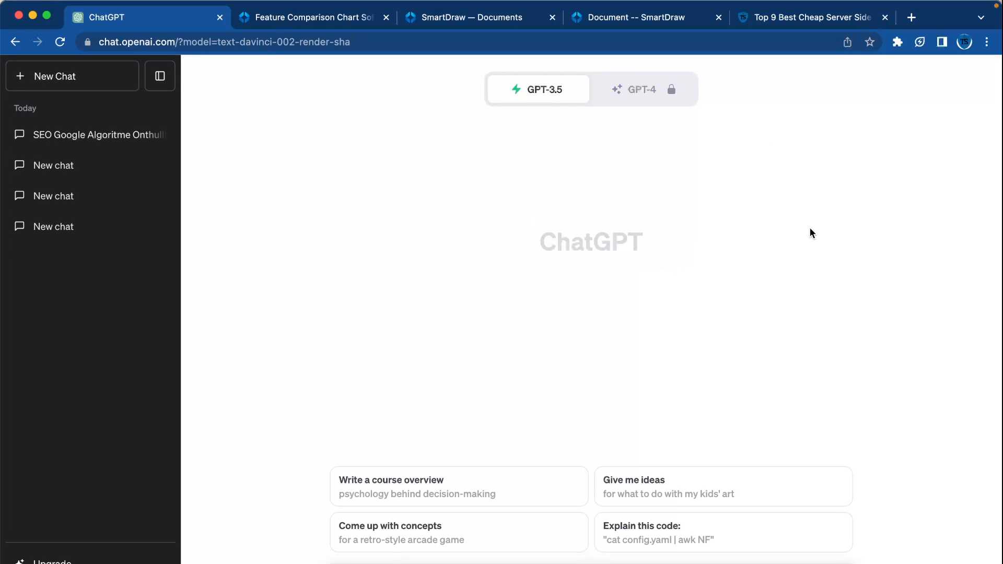
pyautogui.moveTo(813, 233)
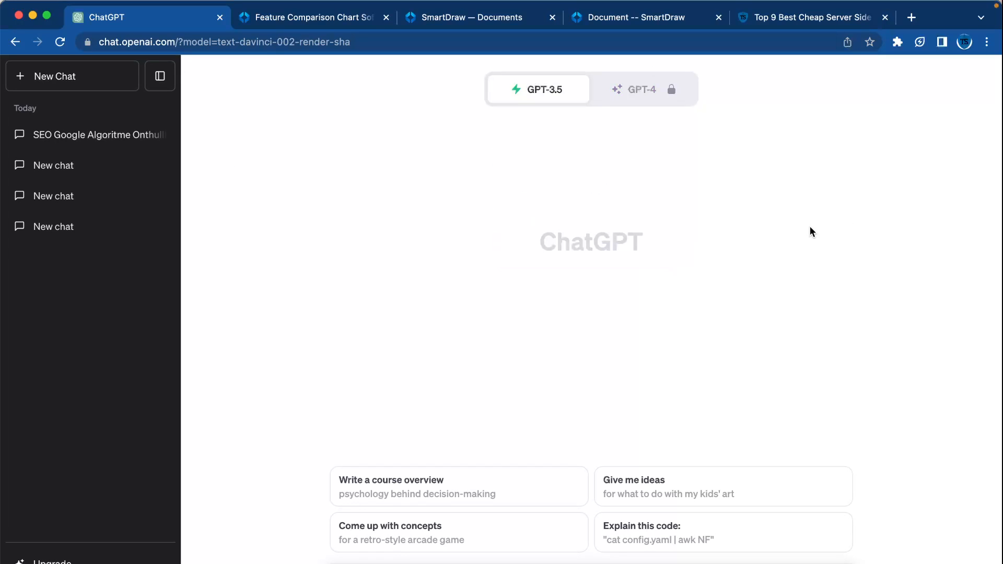
pyautogui.moveTo(787, 35)
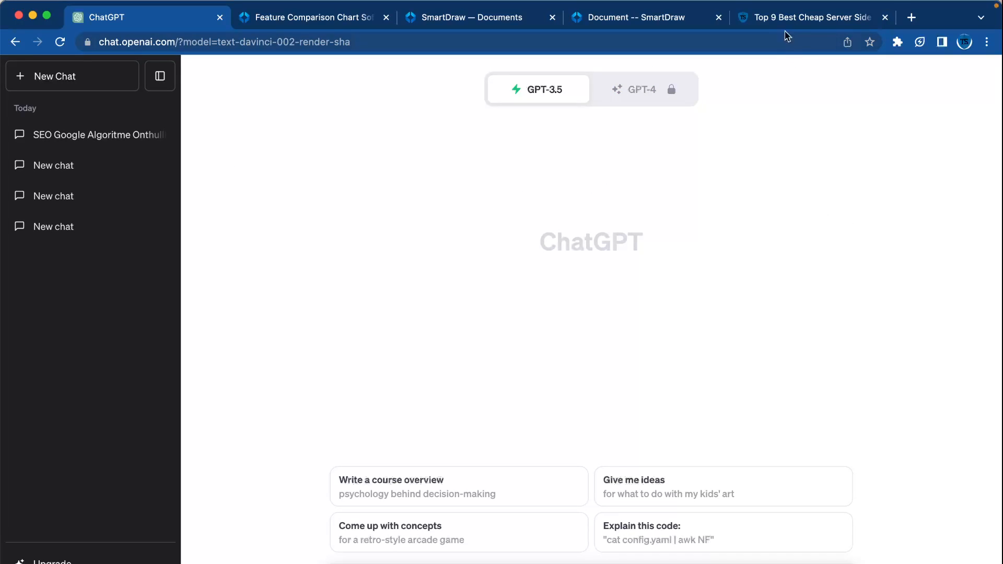
pyautogui.click(813, 18)
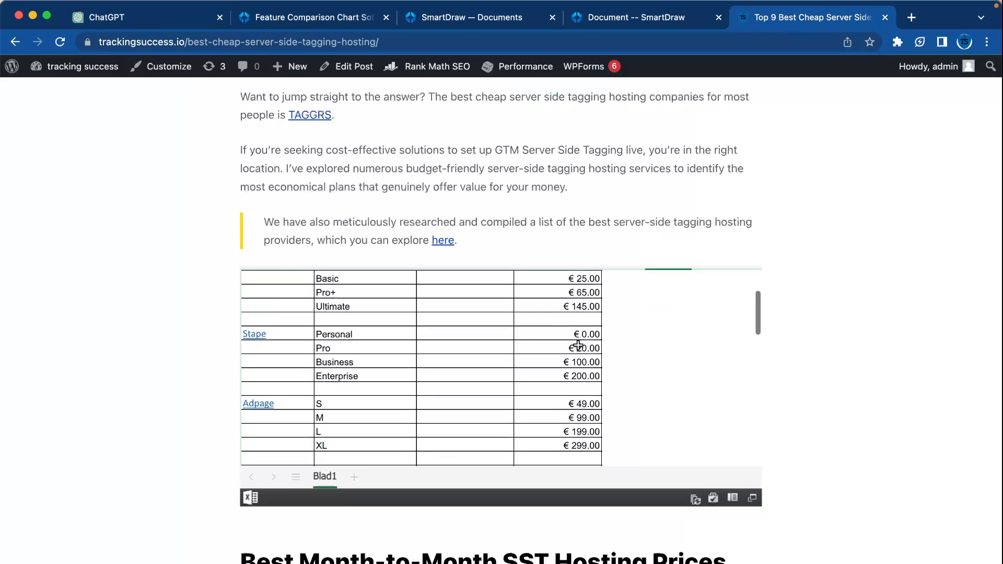
# Step: Edit the post and add a Custom HTML block below the spreadsheet embed for ChatGPT's table code
pyautogui.scroll(-3)
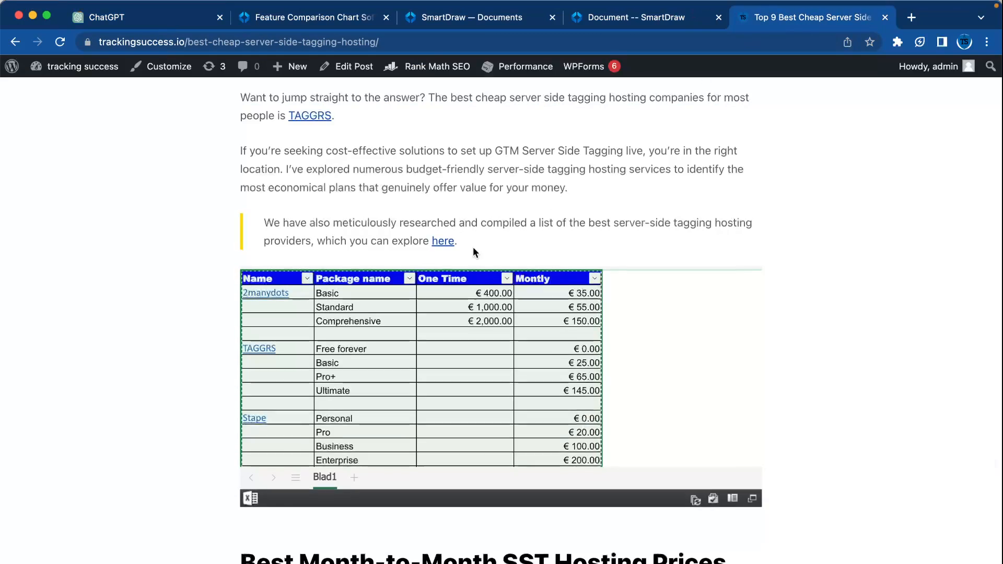
pyautogui.click(60, 42)
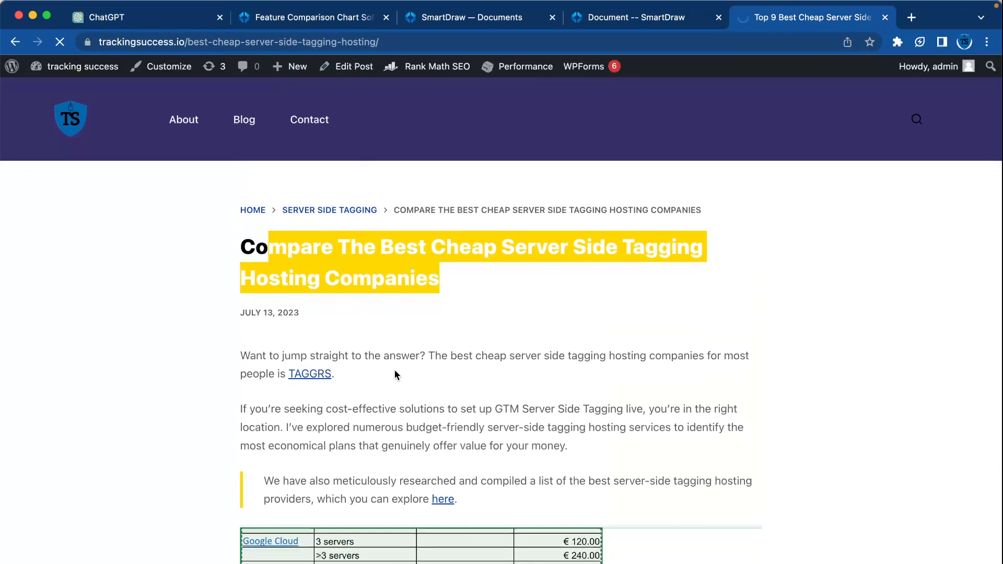
pyautogui.click(354, 67)
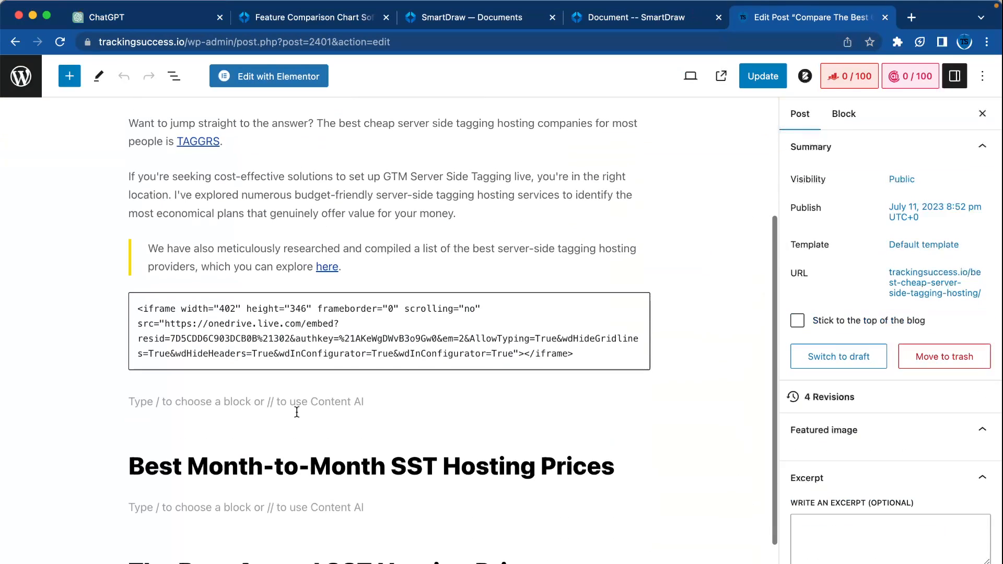
pyautogui.write('/html')
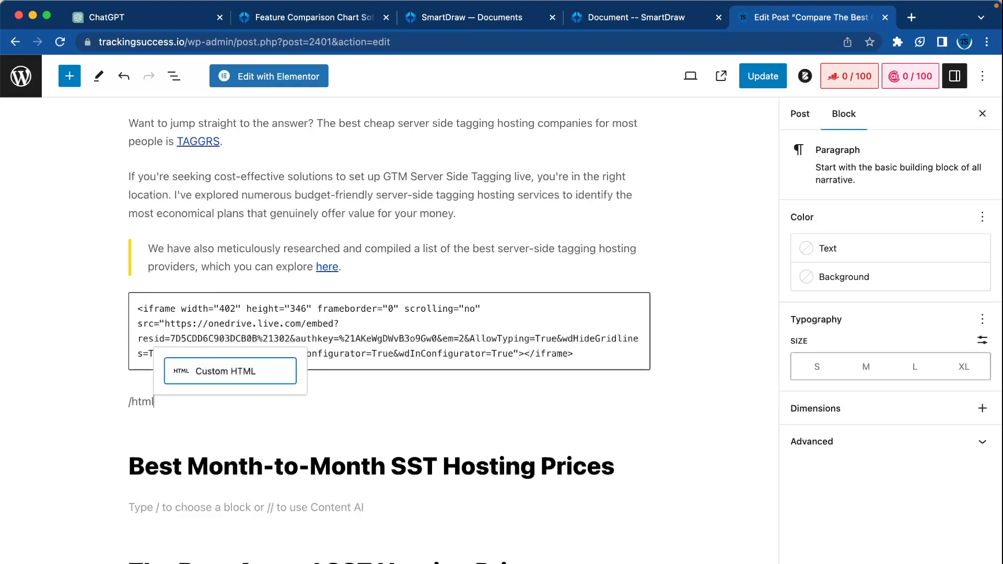
pyautogui.click(99, 18)
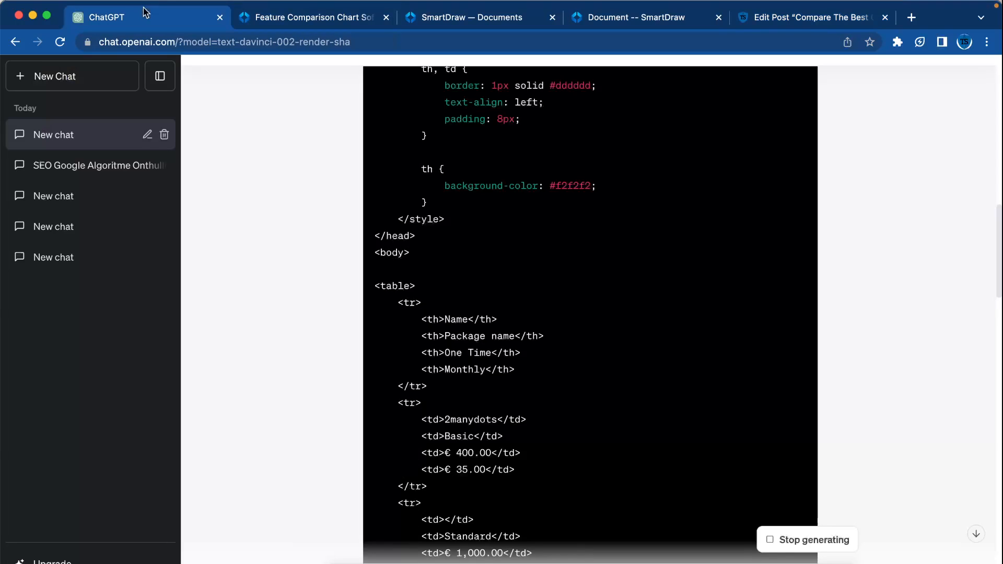
pyautogui.scroll(3)
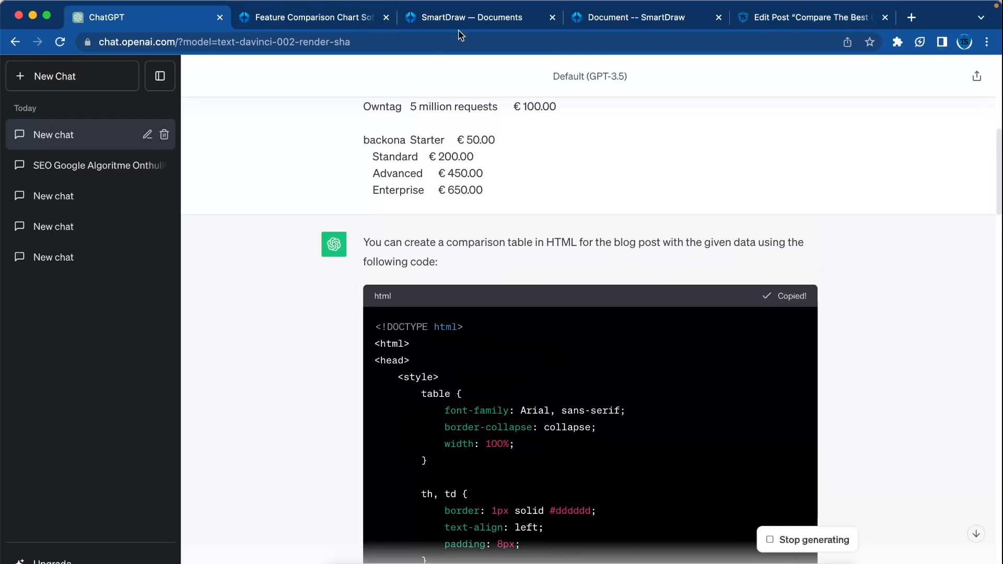
pyautogui.click(809, 18)
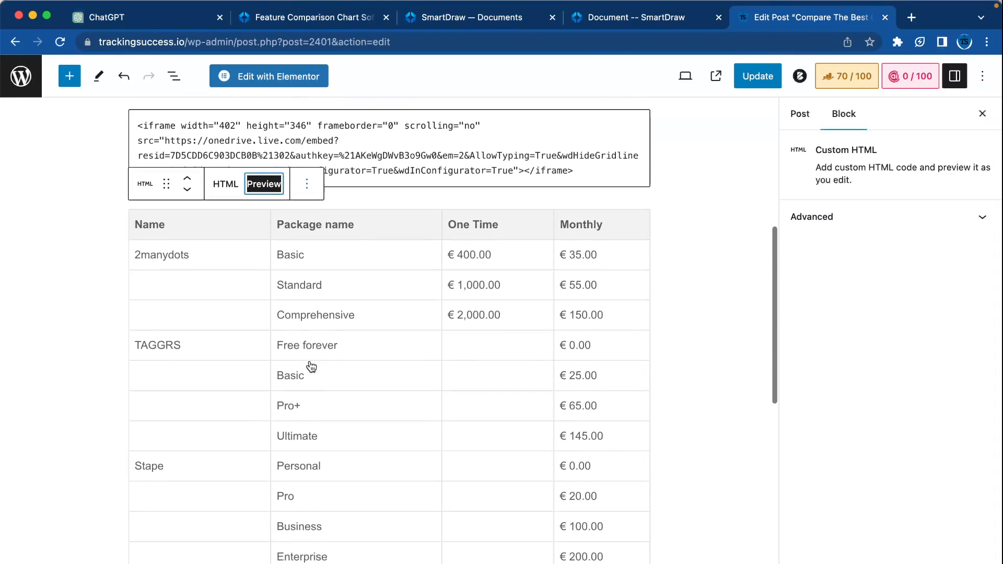
# Step: Compare the block's code against ChatGPT's generated table code and return to the post editor
pyautogui.scroll(-3)
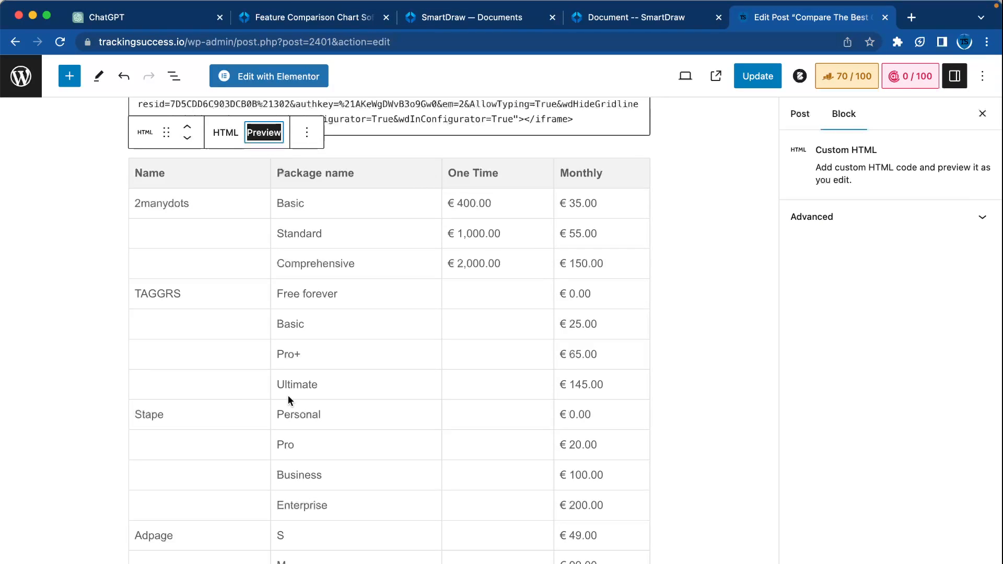
pyautogui.scroll(-3)
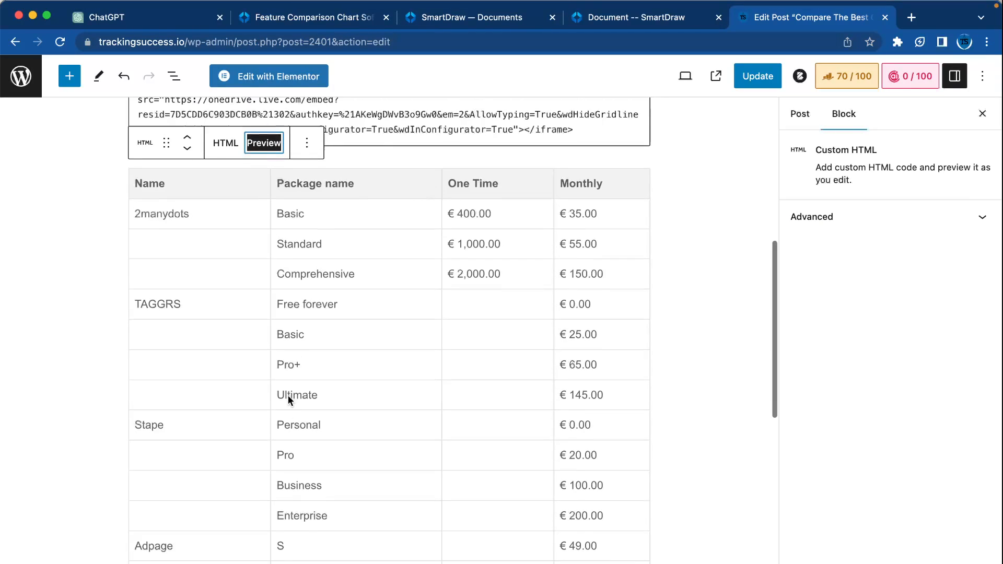
pyautogui.moveTo(171, 17)
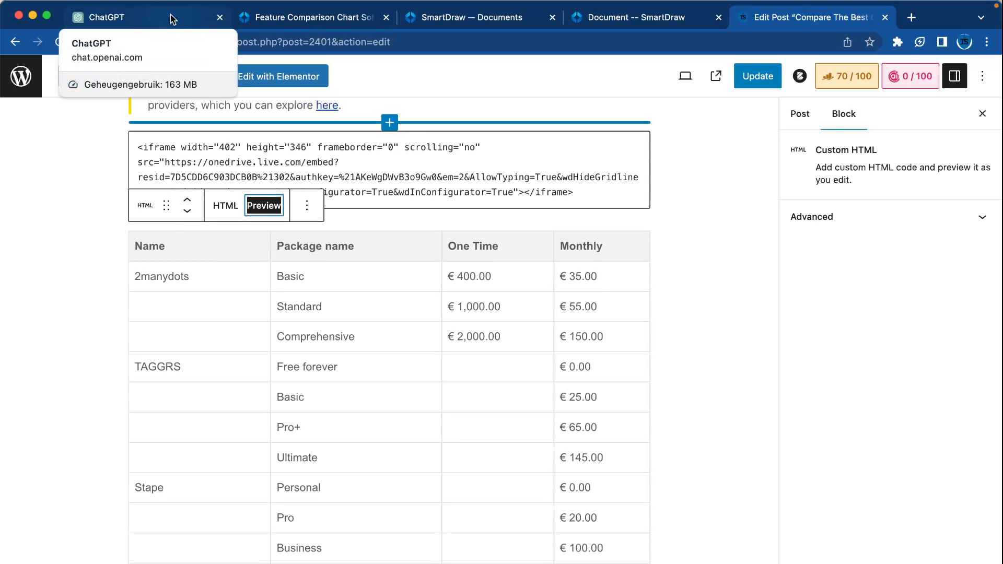
pyautogui.click(102, 18)
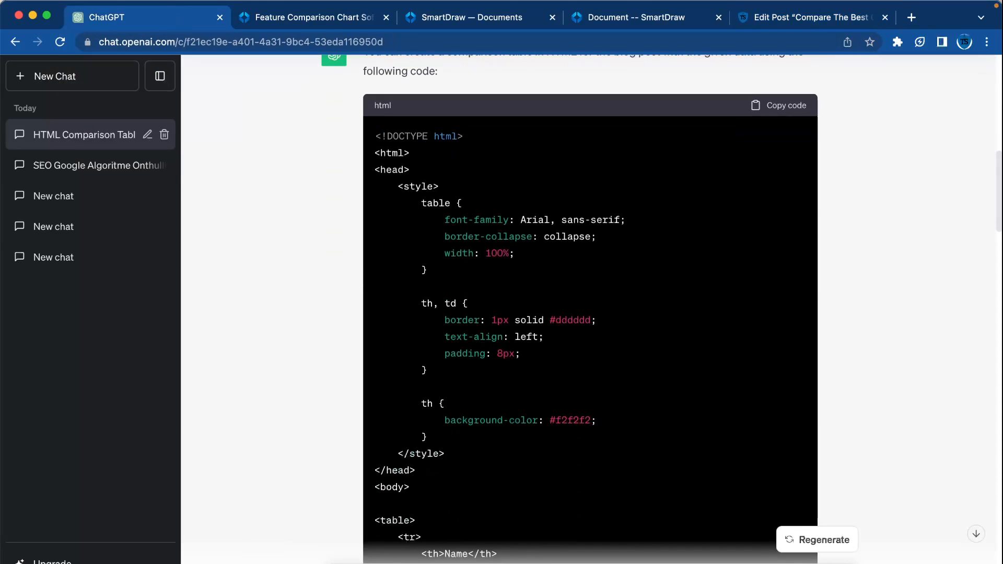
pyautogui.scroll(-3)
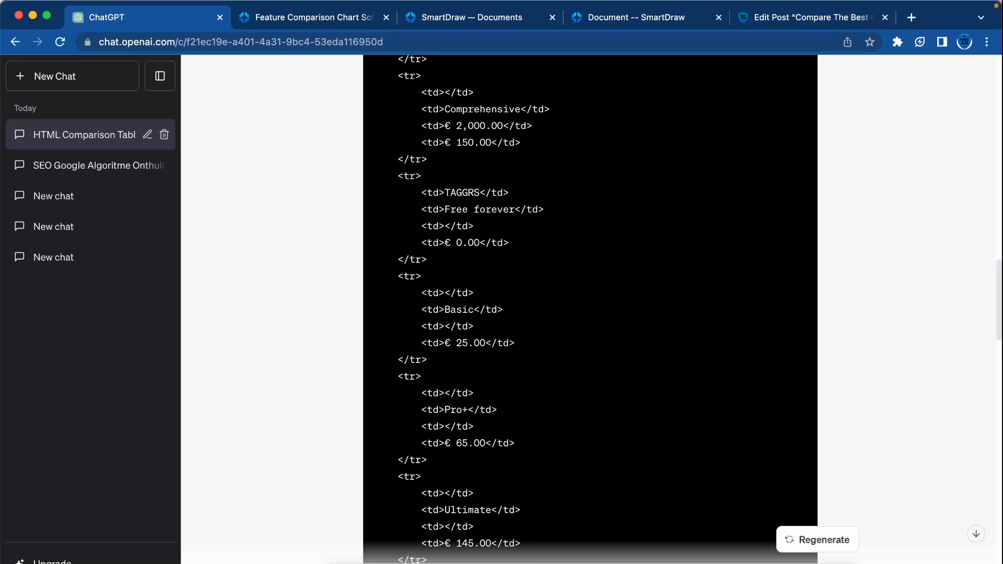
pyautogui.click(811, 18)
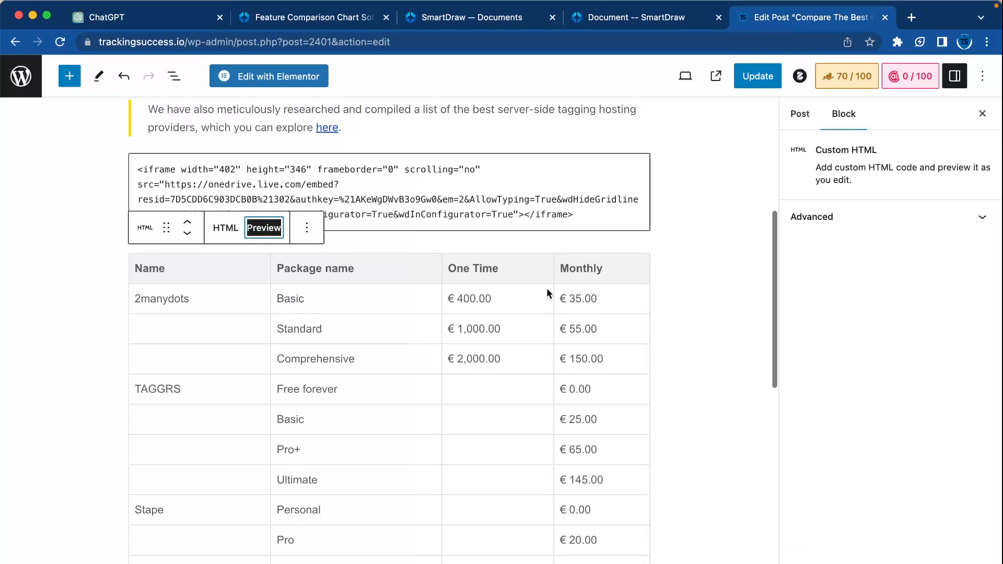
# Step: Scroll the previewed table and select a word in the One Time column heading
pyautogui.scroll(-3)
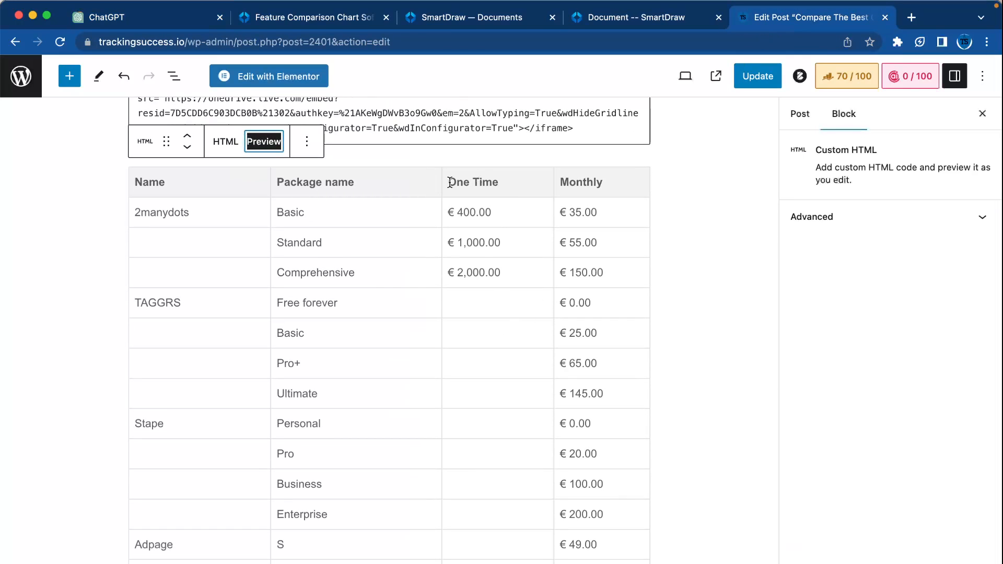
pyautogui.doubleClick(464, 182)
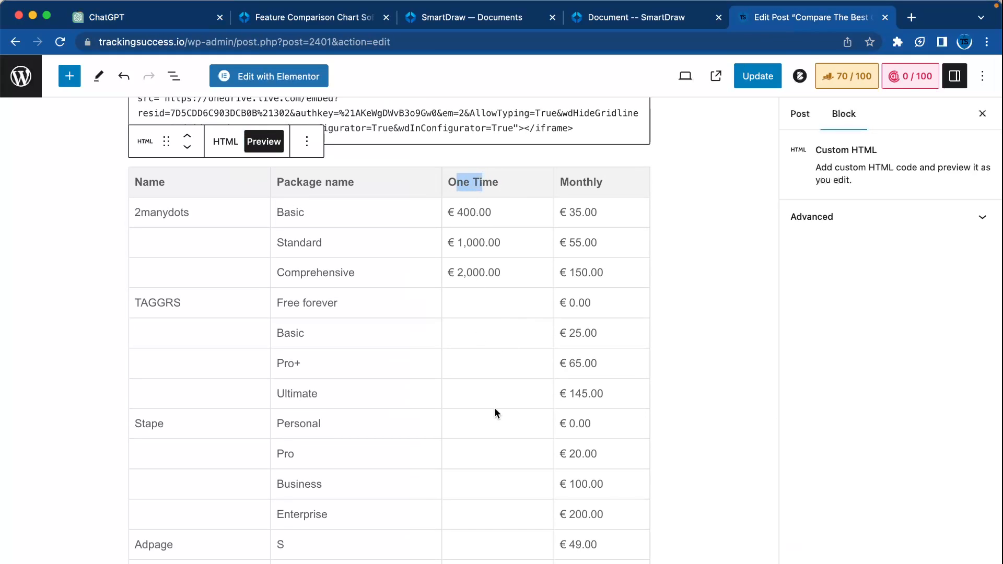
pyautogui.moveTo(156, 535)
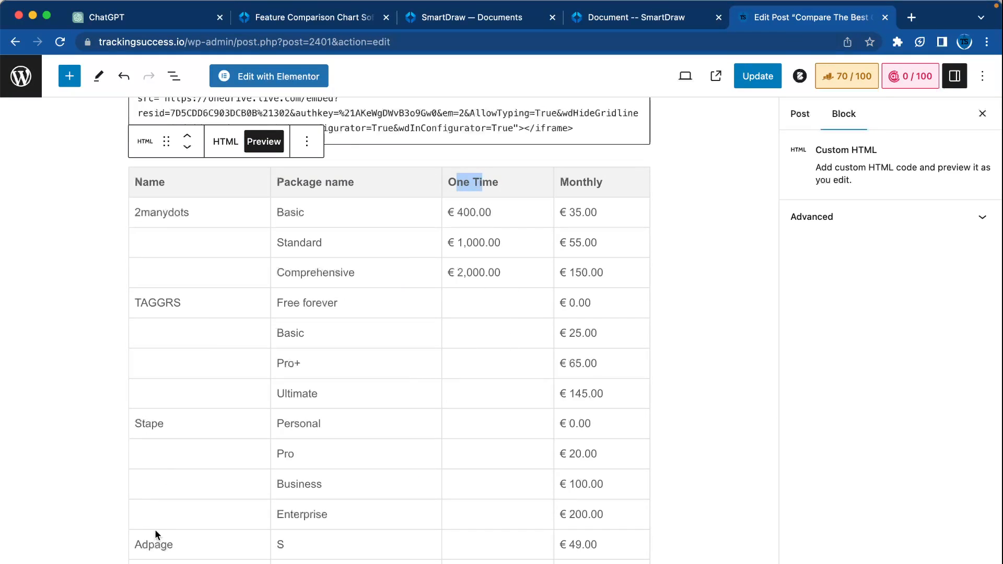
pyautogui.moveTo(503, 355)
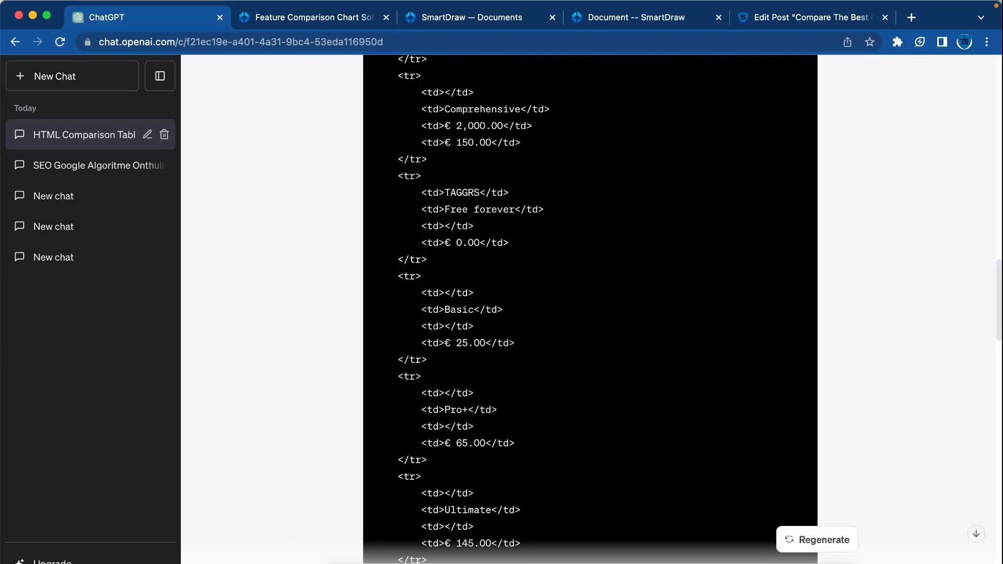
# Step: Send the dark-blue restyle request with crosses, review the returned HTML, and go back to the editor
pyautogui.click(817, 540)
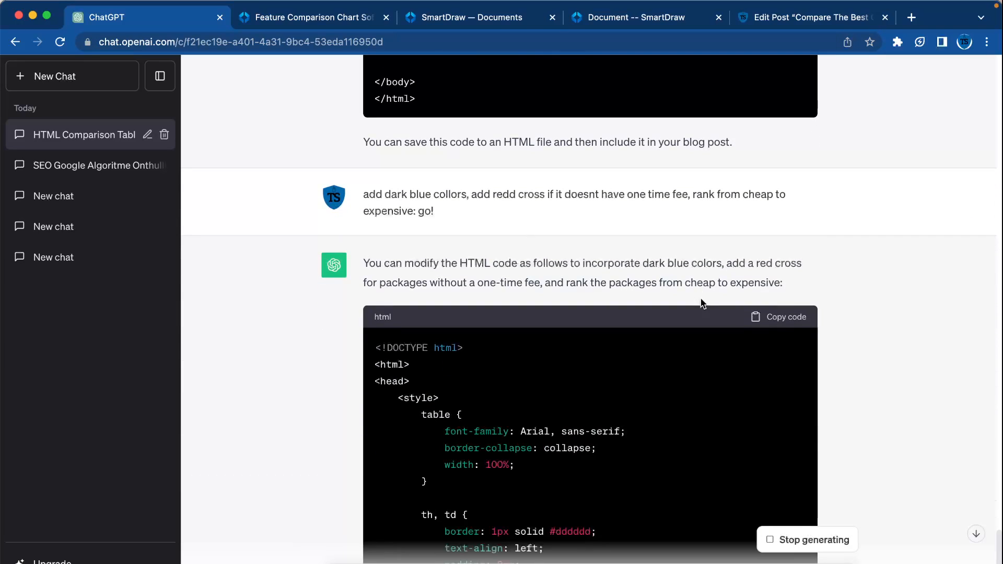
pyautogui.scroll(-3)
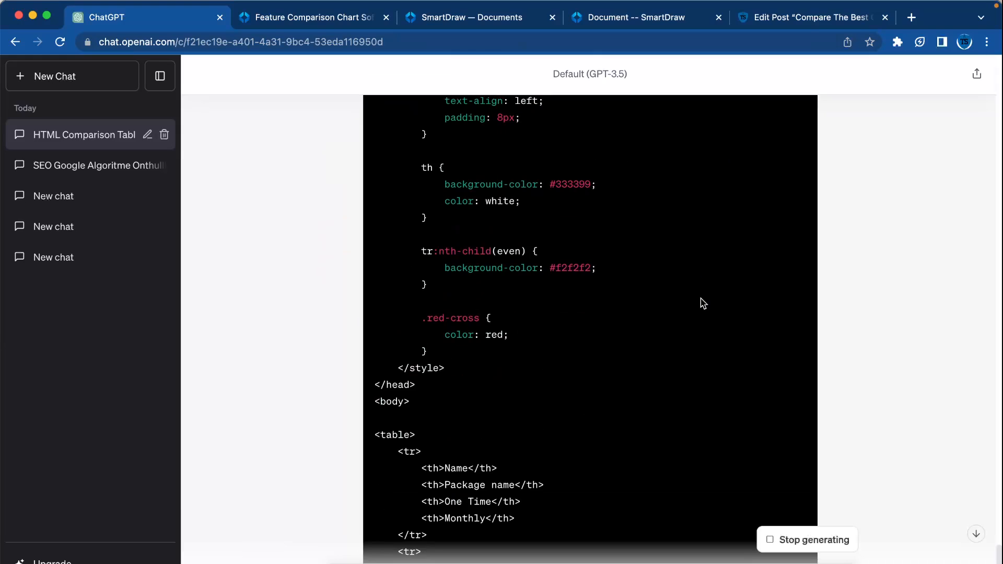
pyautogui.scroll(-3)
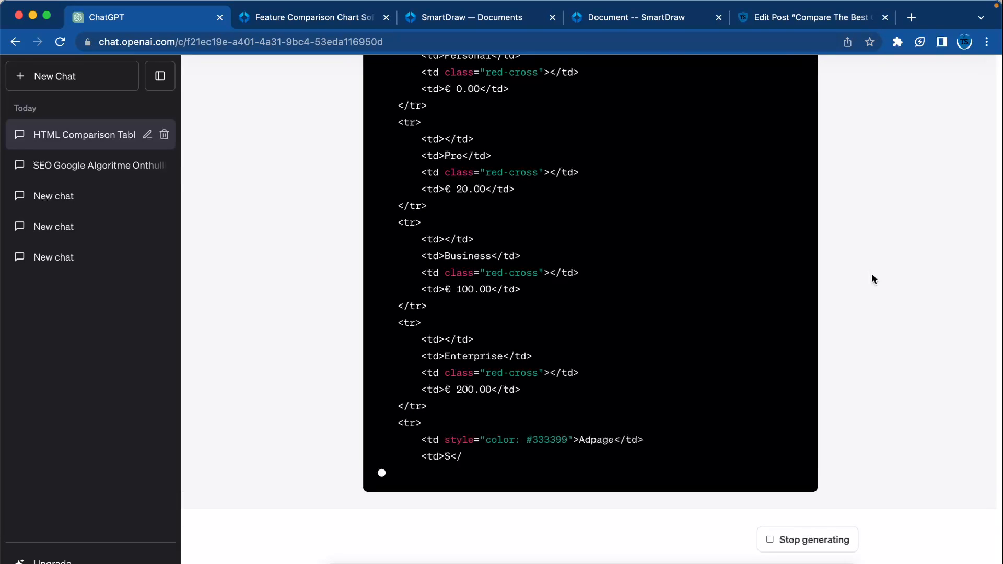
pyautogui.scroll(-3)
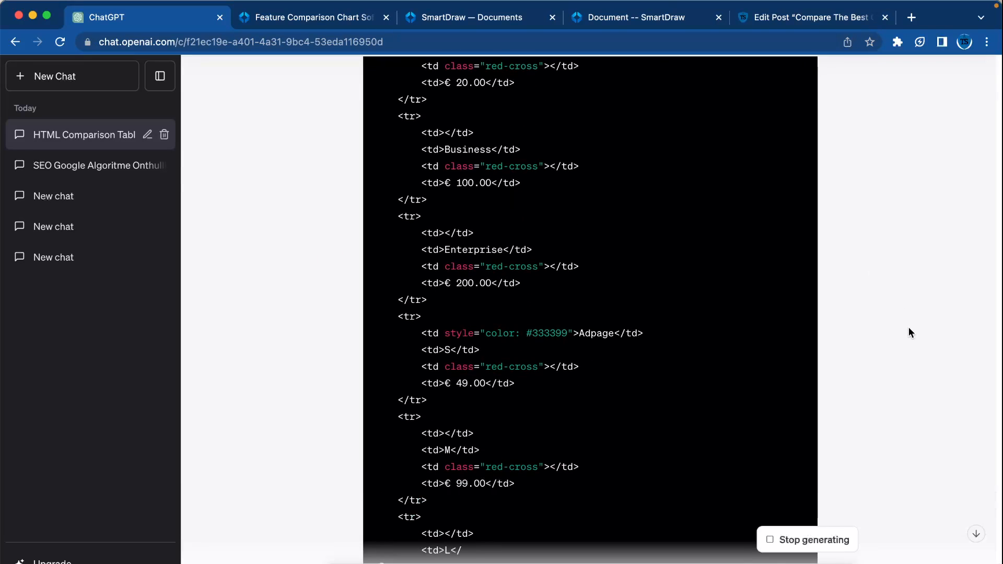
pyautogui.scroll(-3)
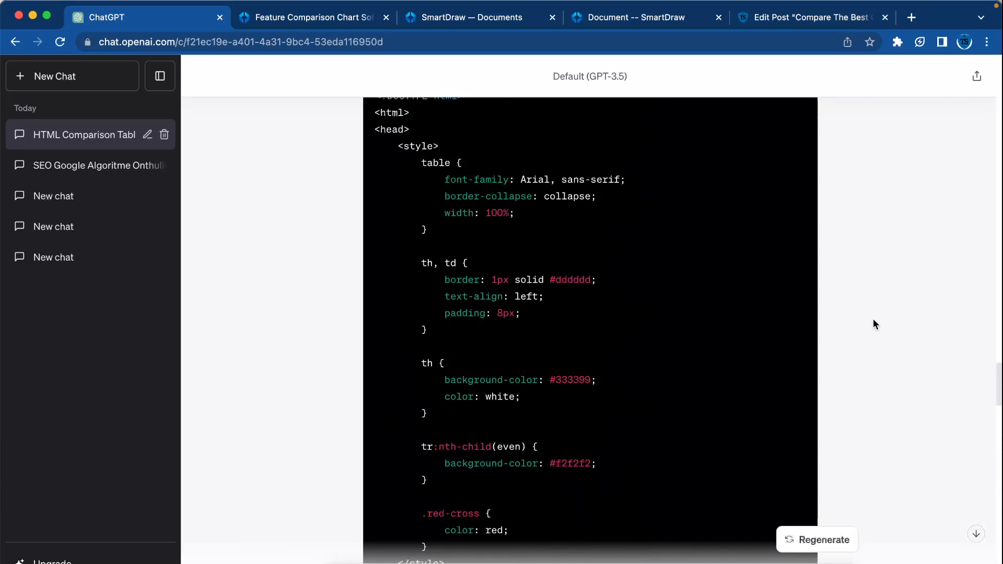
pyautogui.scroll(-3)
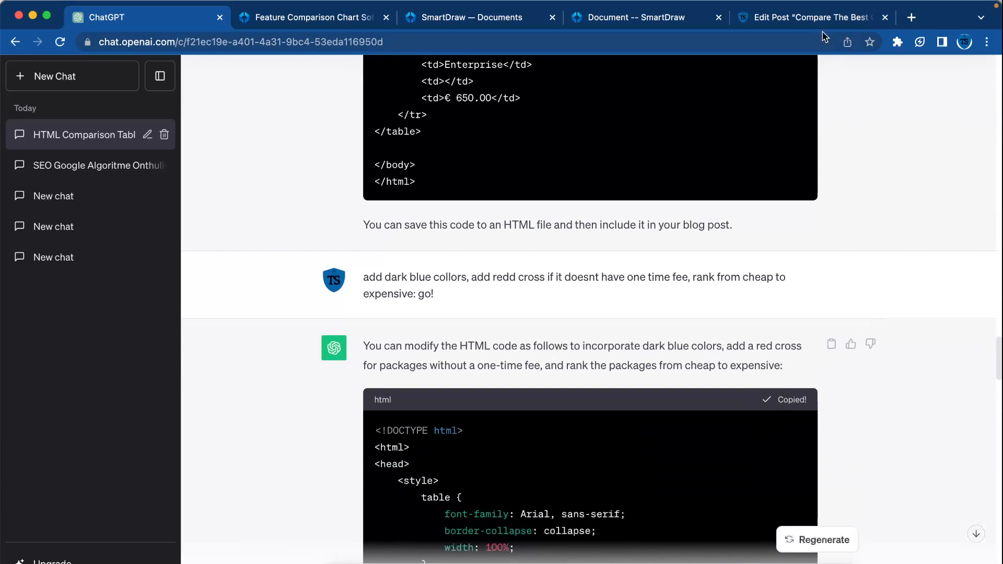
pyautogui.click(808, 18)
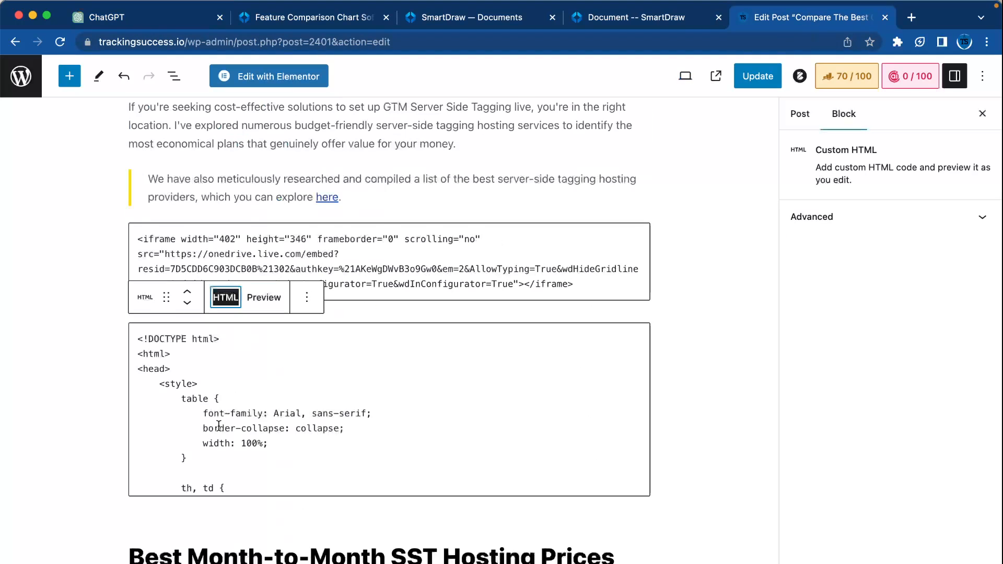
# Step: Preview the pasted dark-blue table with red crosses and check it against ChatGPT's code
pyautogui.click(264, 297)
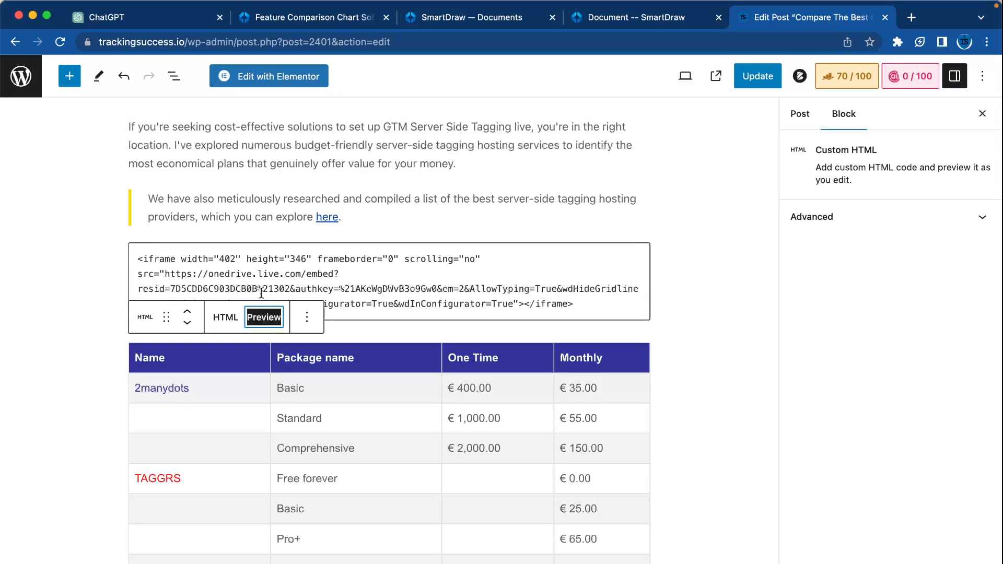
pyautogui.scroll(-3)
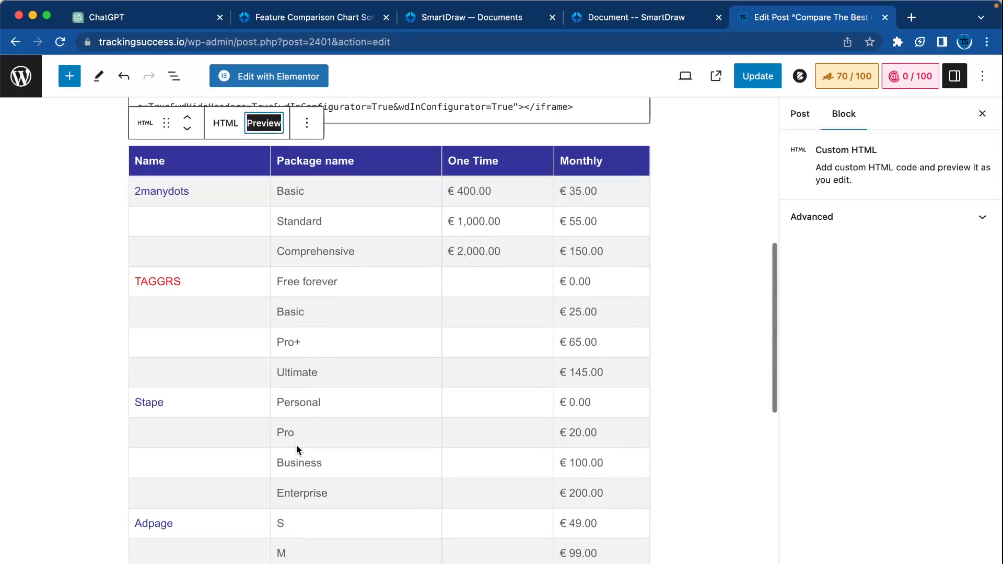
pyautogui.scroll(-3)
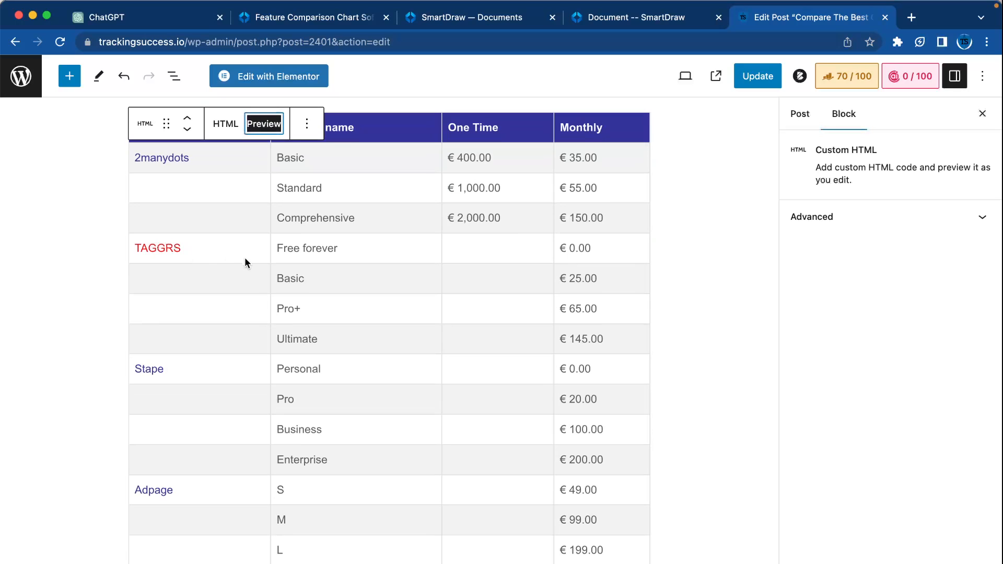
pyautogui.scroll(-3)
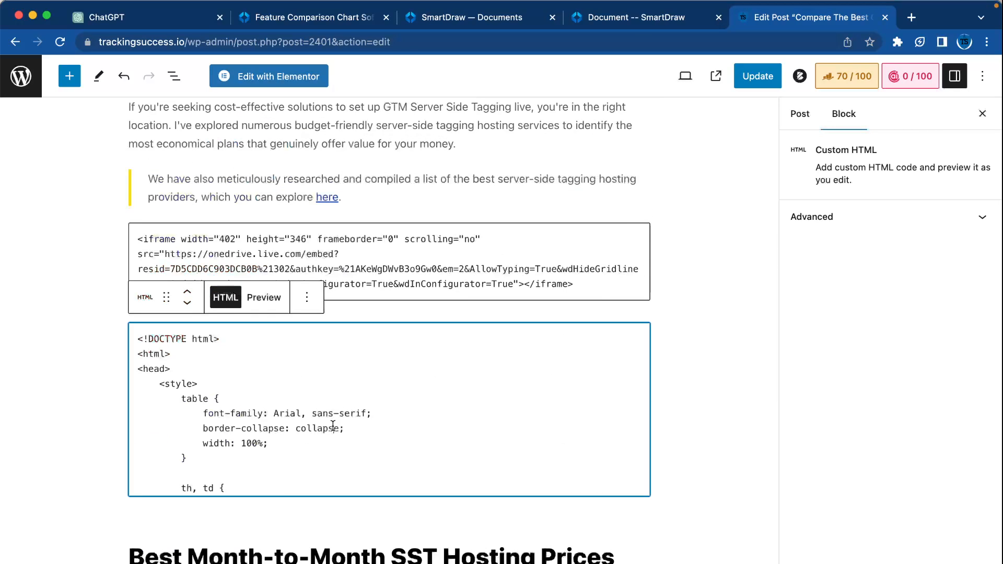
pyautogui.click(127, 16)
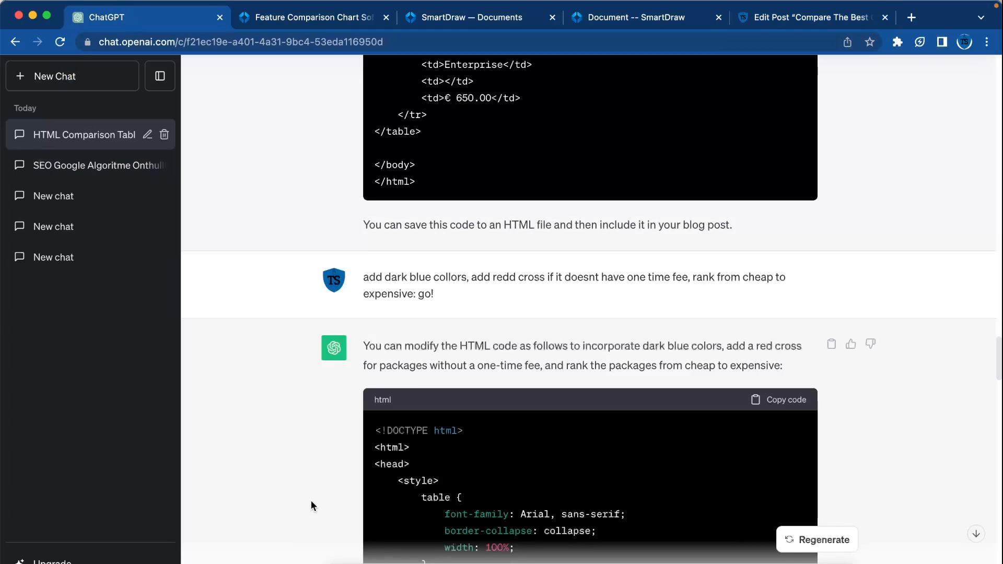
pyautogui.scroll(-3)
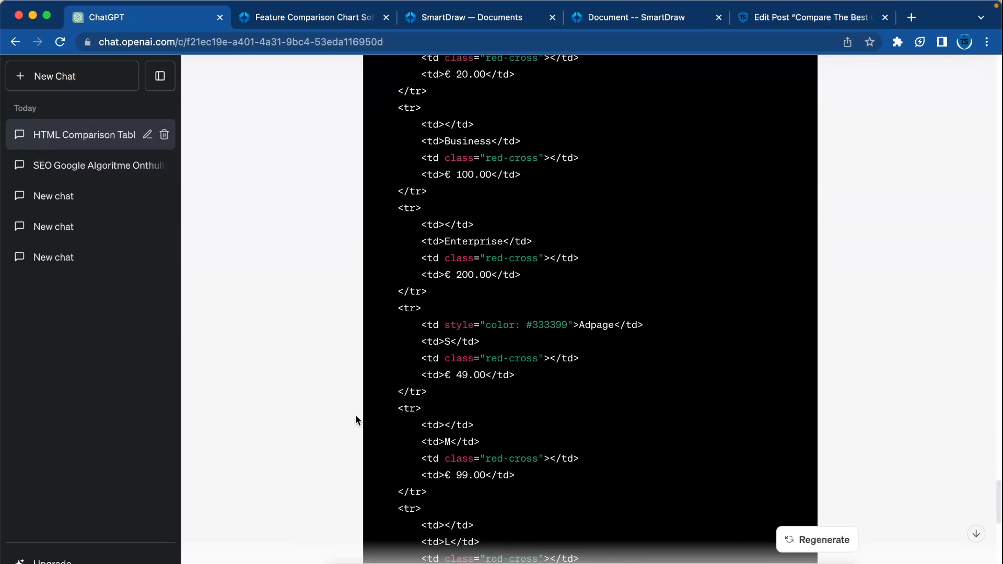
pyautogui.click(813, 18)
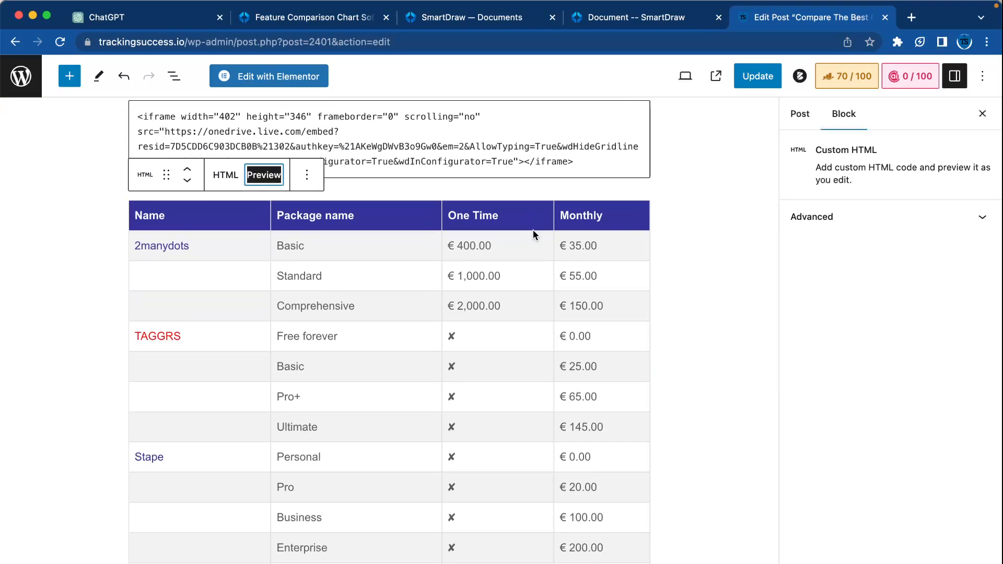
# Step: Update the post so the published page shows the dark blue table with crosses
pyautogui.scroll(-3)
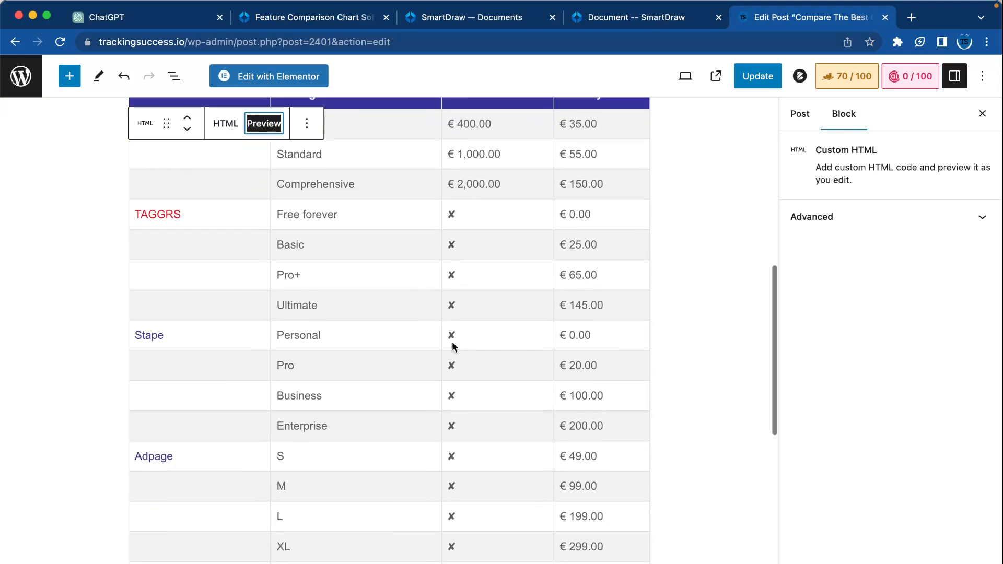
pyautogui.scroll(-3)
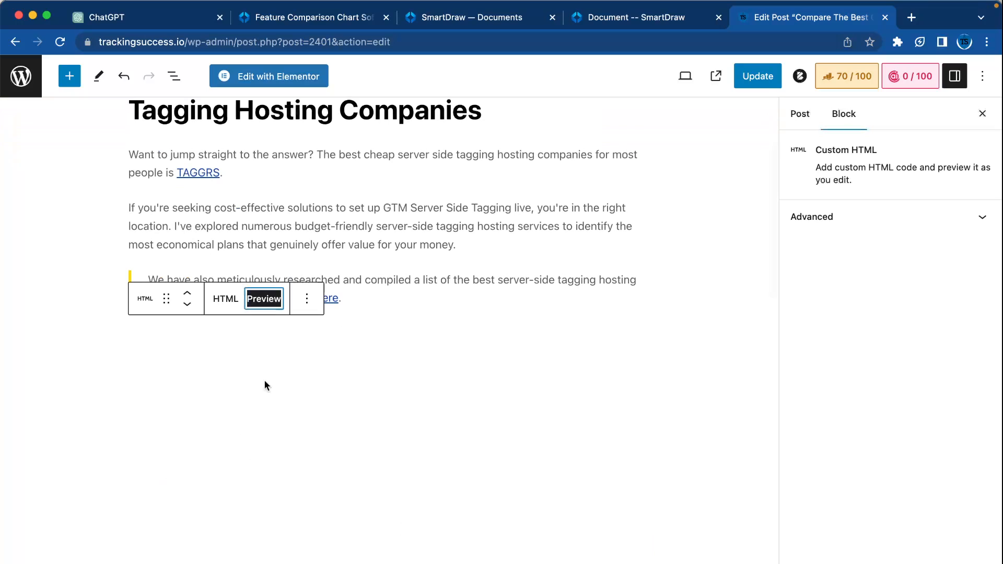
pyautogui.click(306, 299)
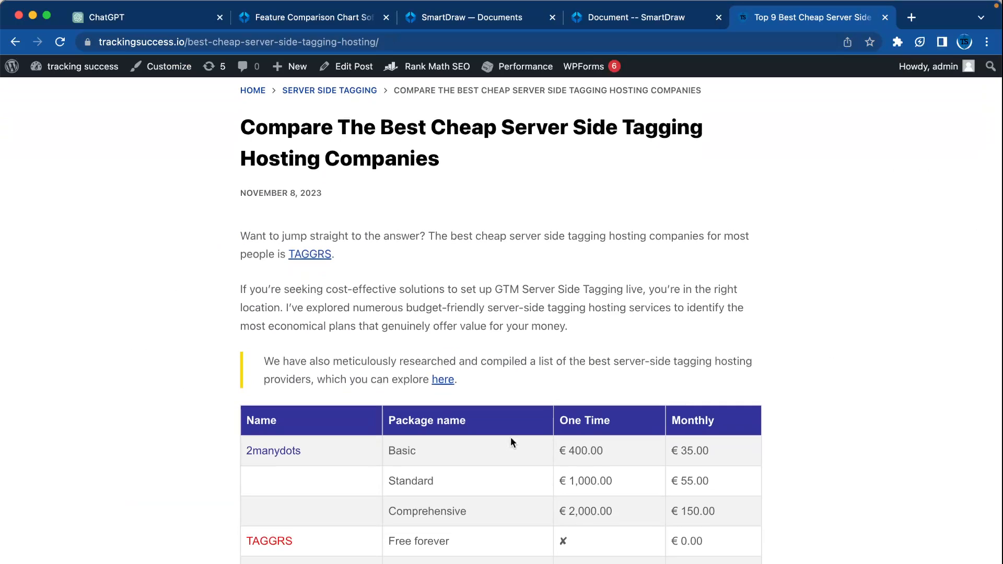
pyautogui.click(309, 18)
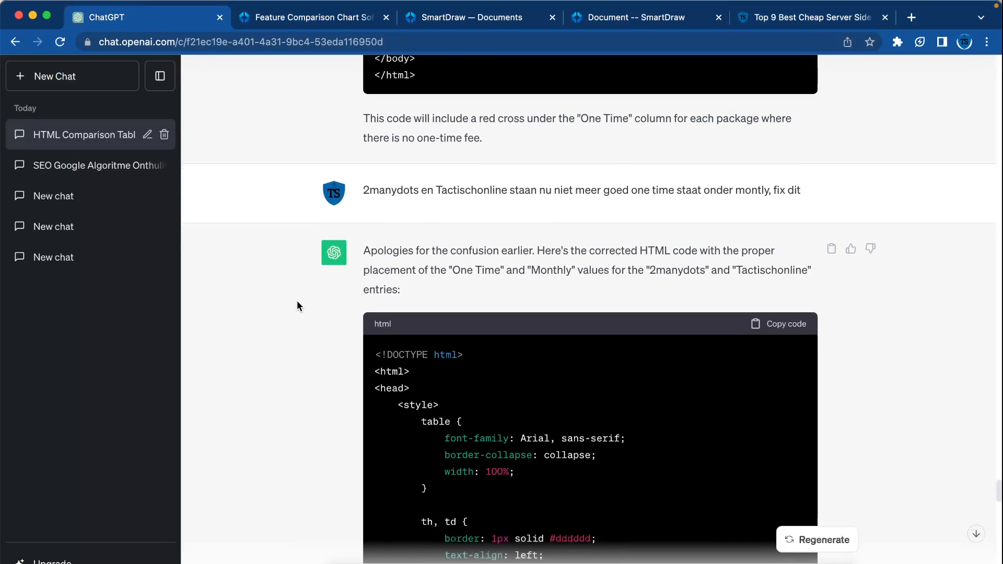
pyautogui.click(813, 17)
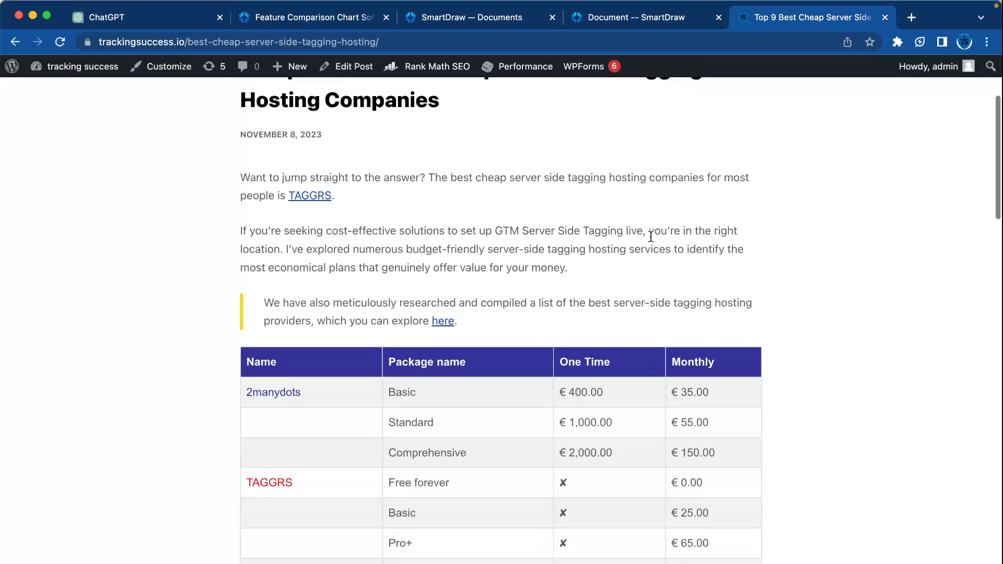